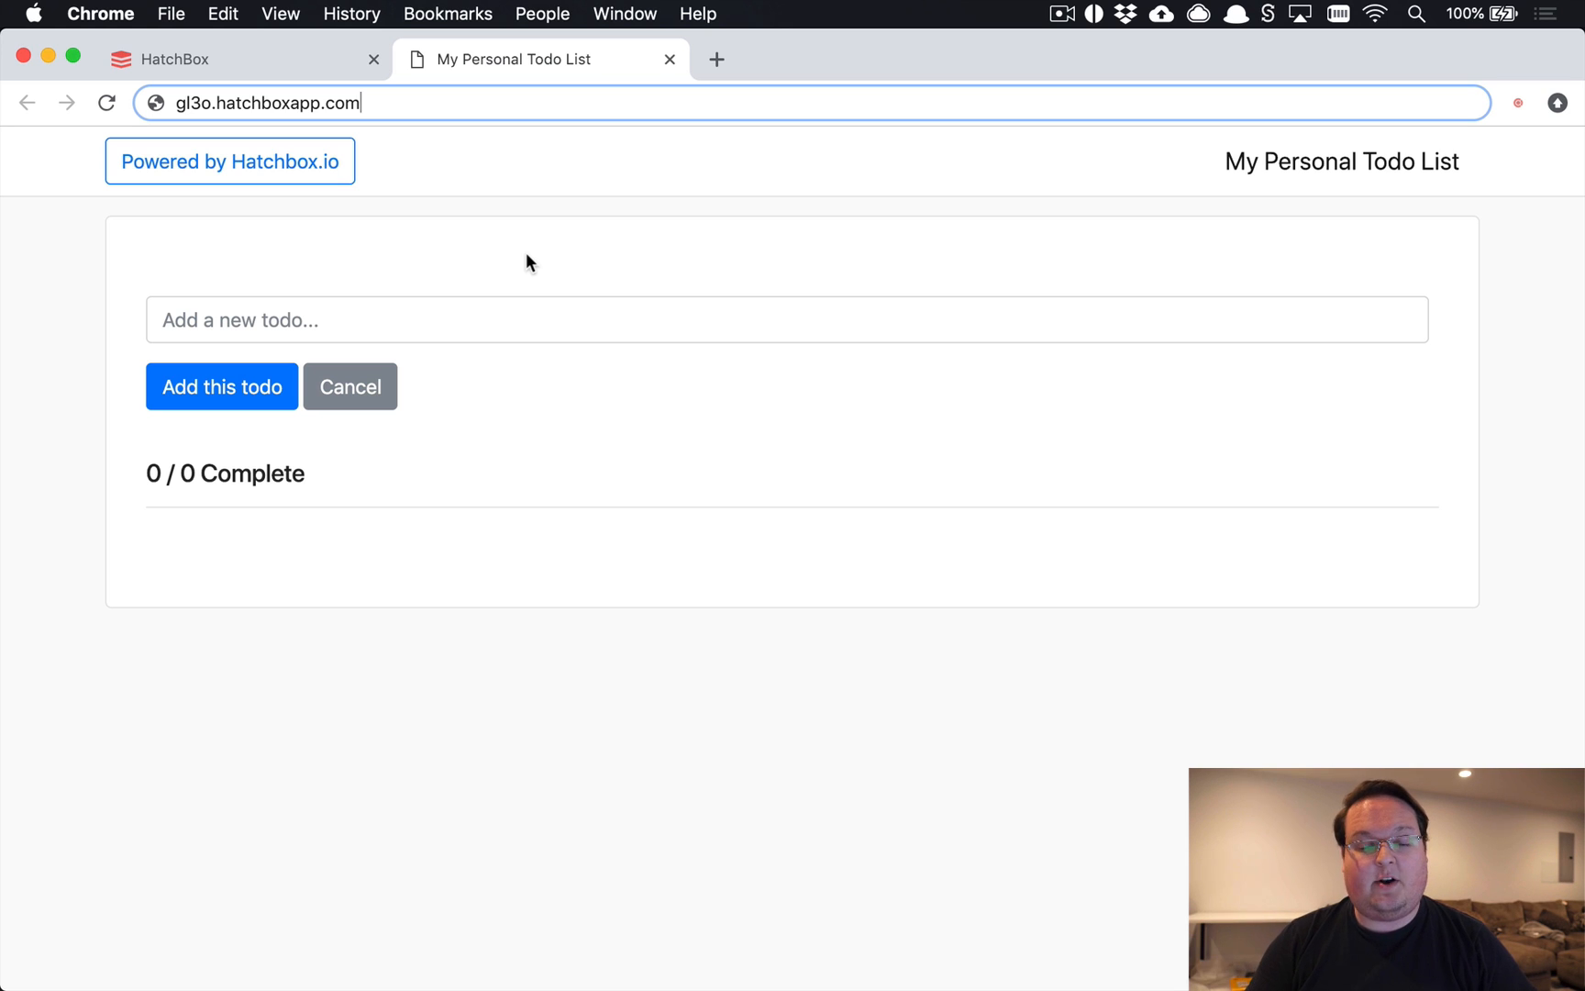
type("/wp-")
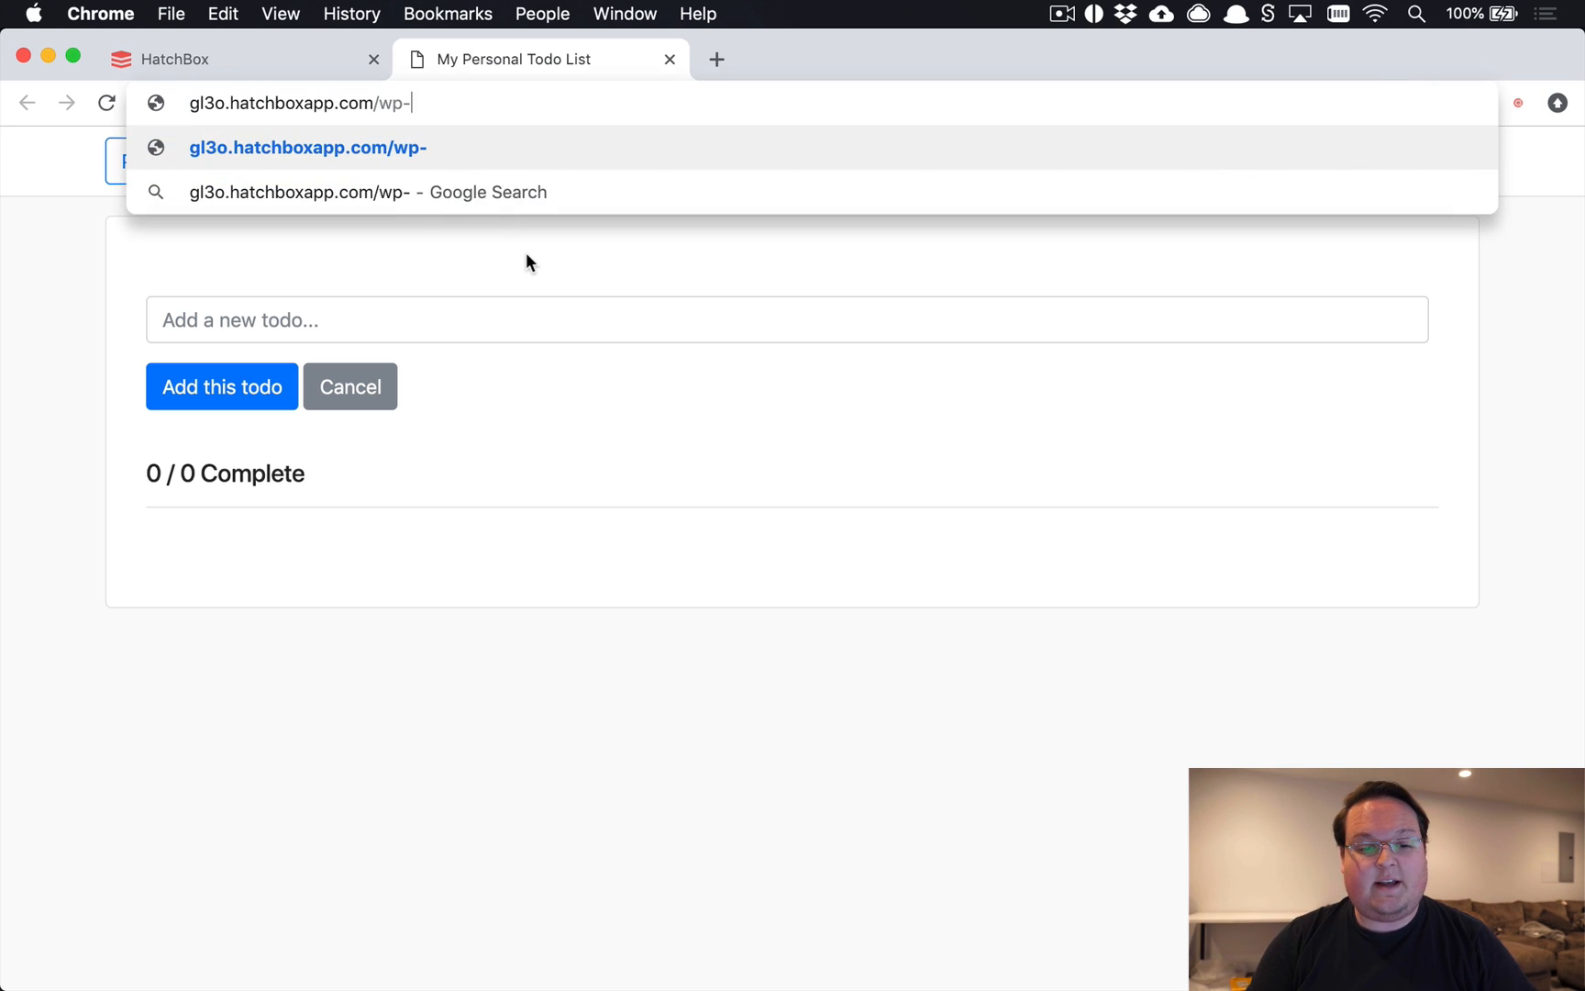
type("login.php")
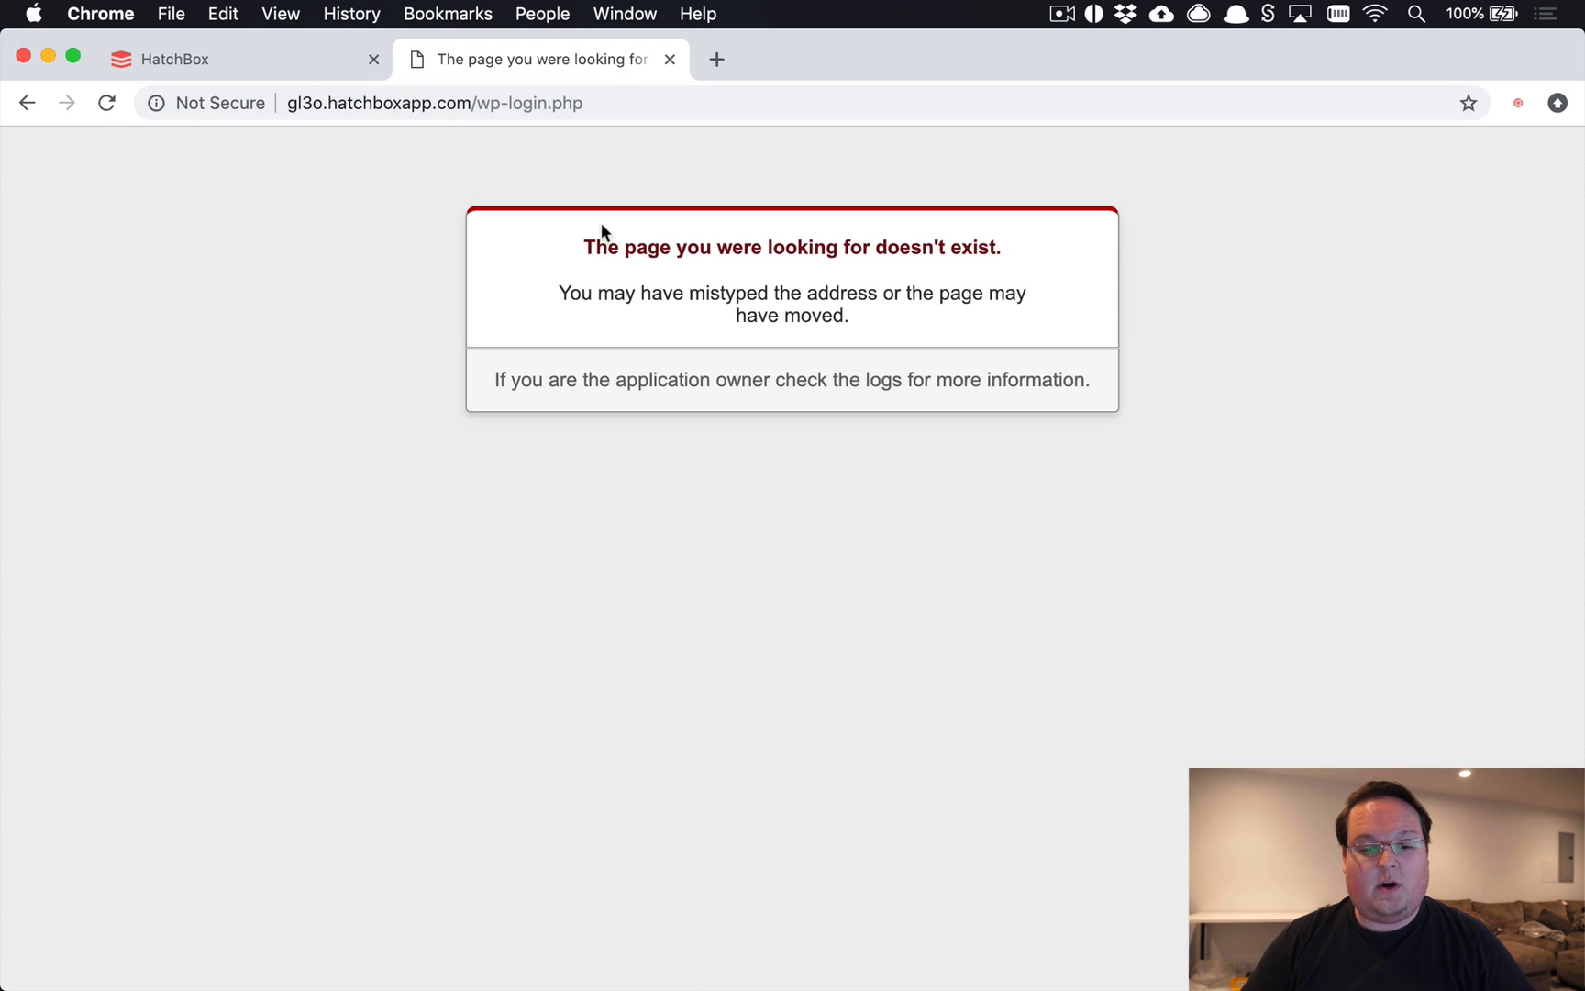
mouse_move(562, 259)
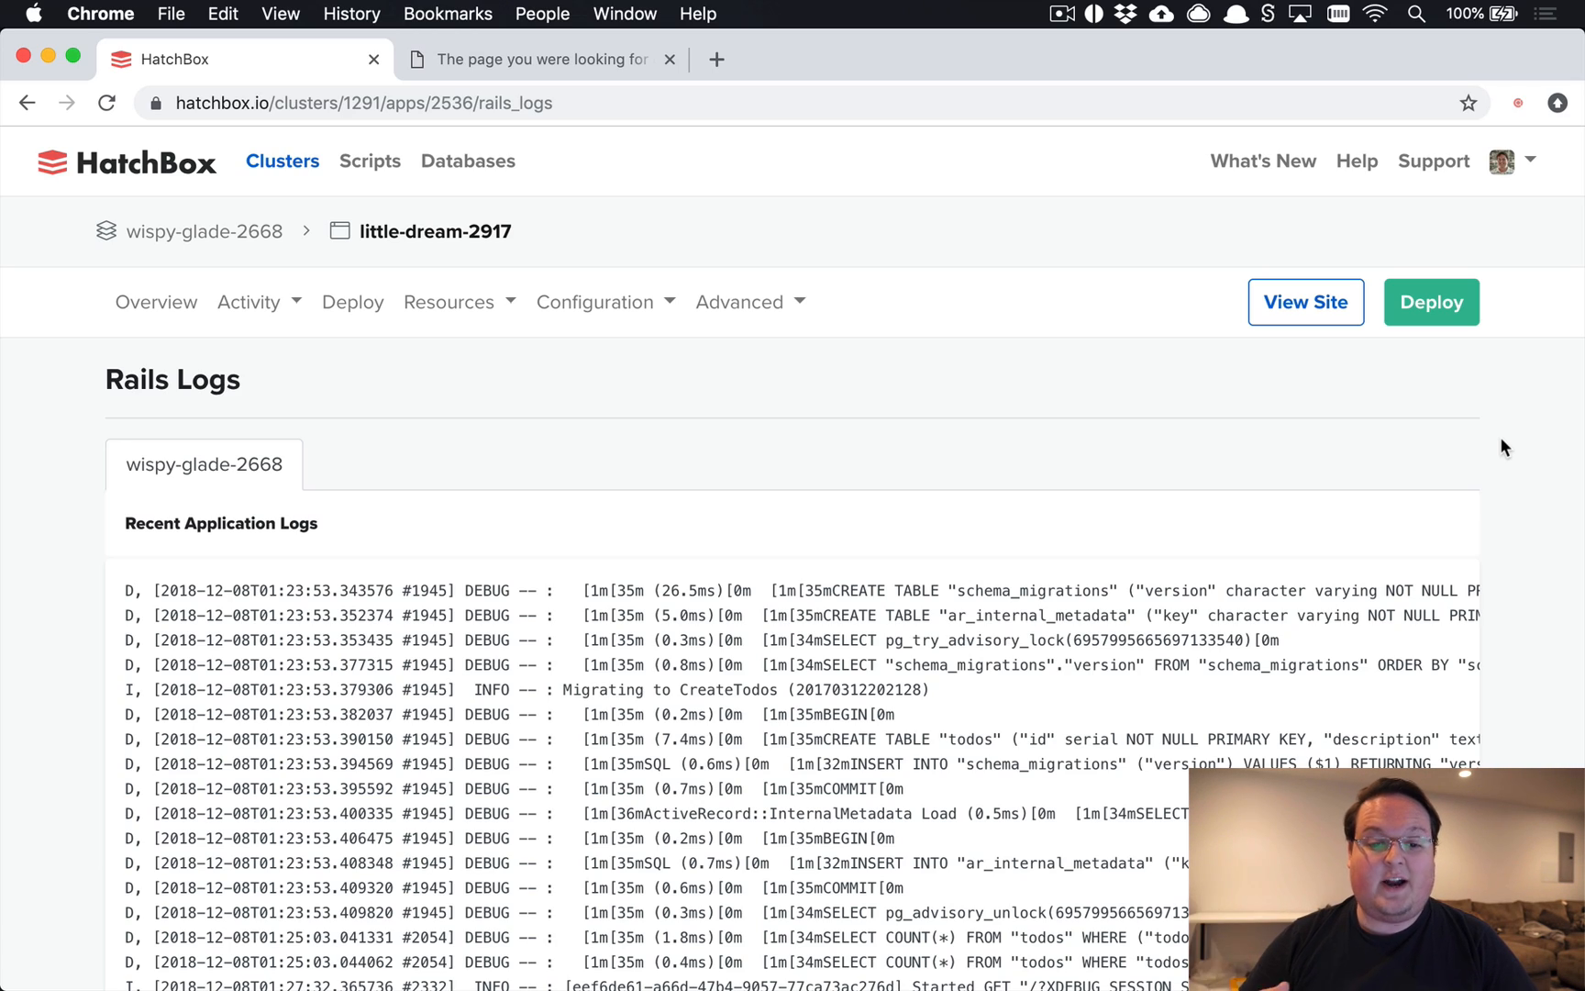
scroll("down", 3)
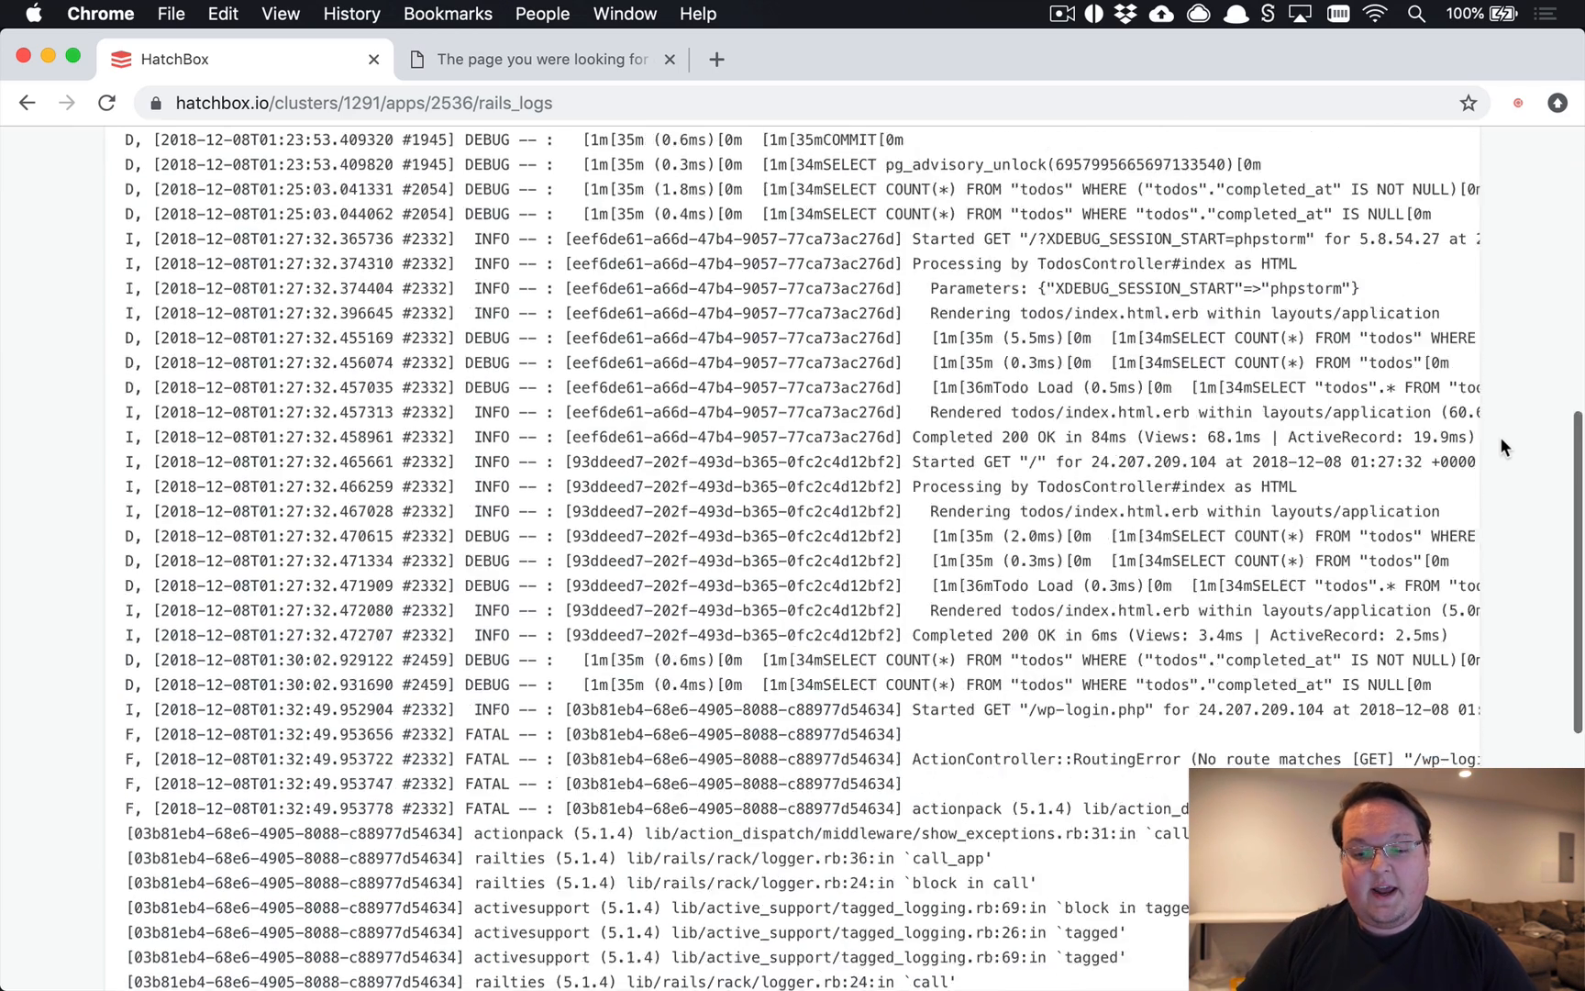
scroll("down", 3)
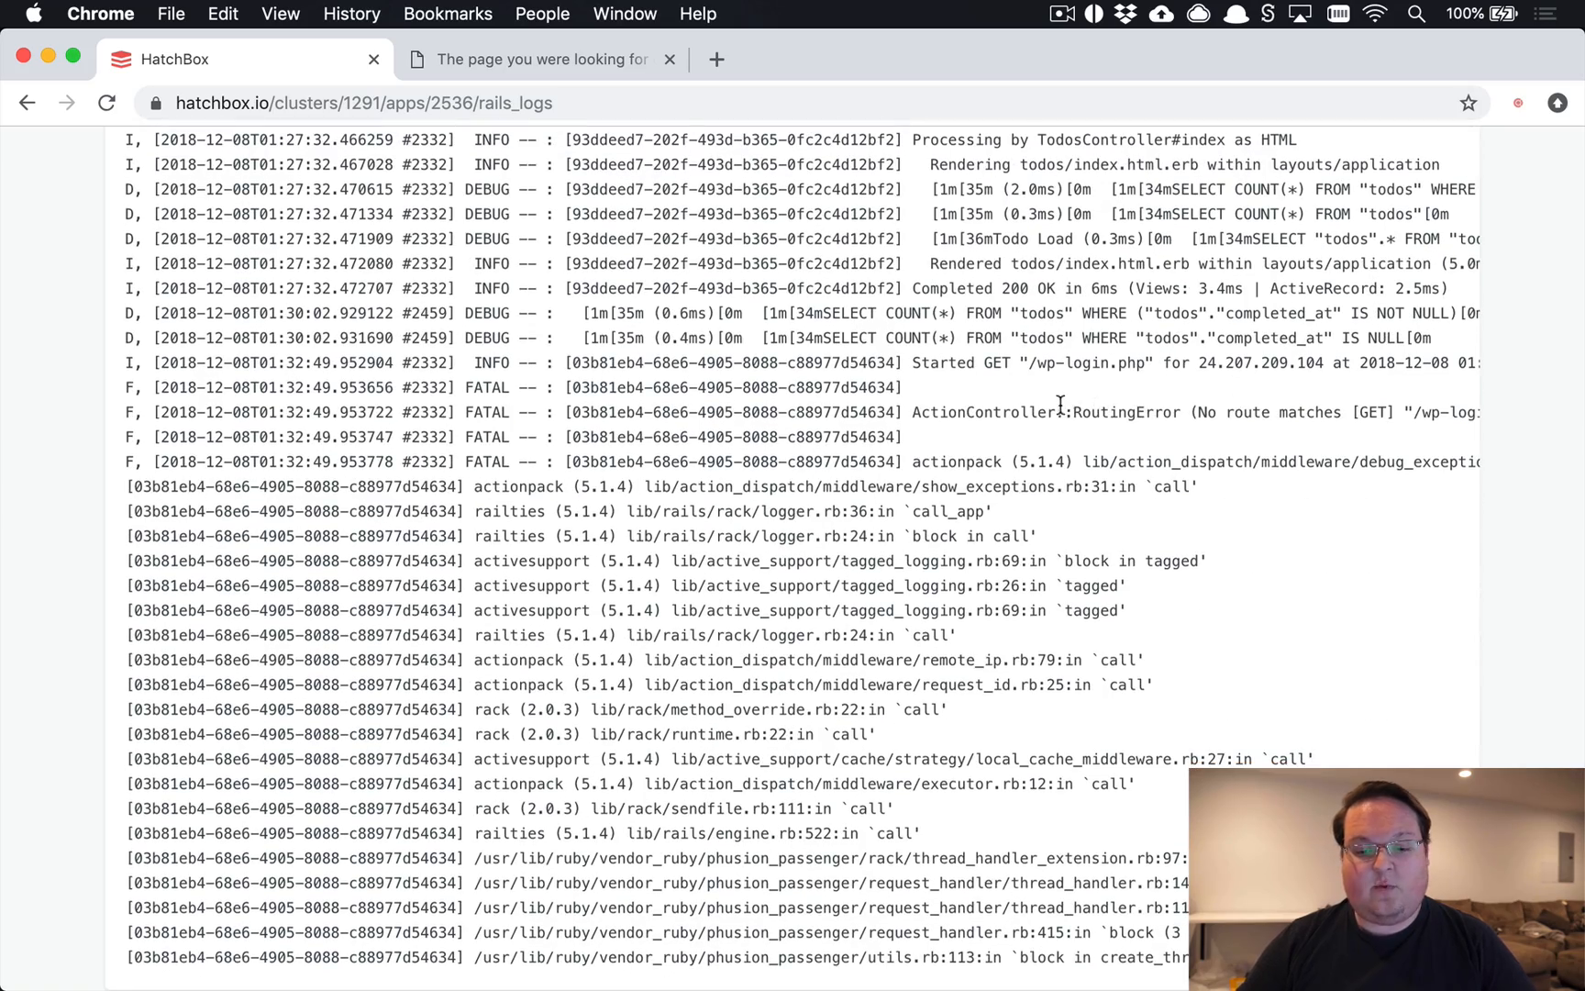